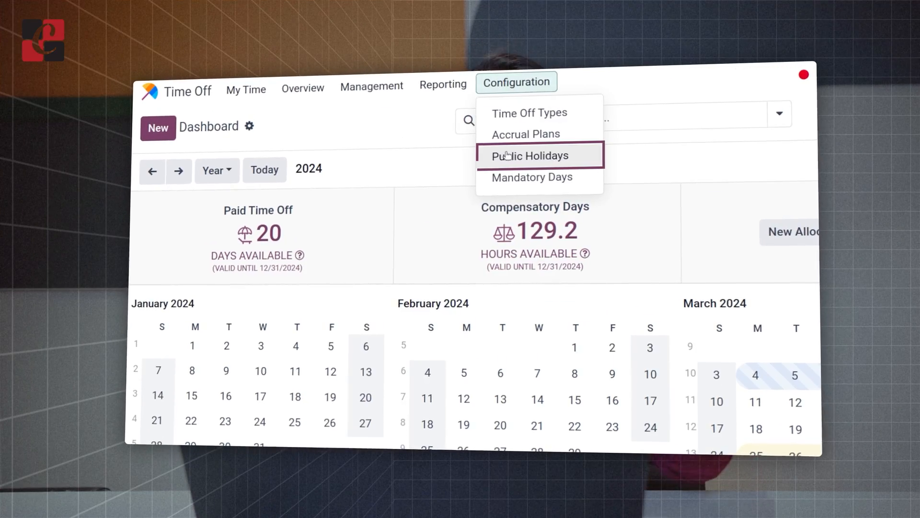
Open the 2024 Public Holidays list showing Public Time Off, Celebration Day and Easter.
click(525, 155)
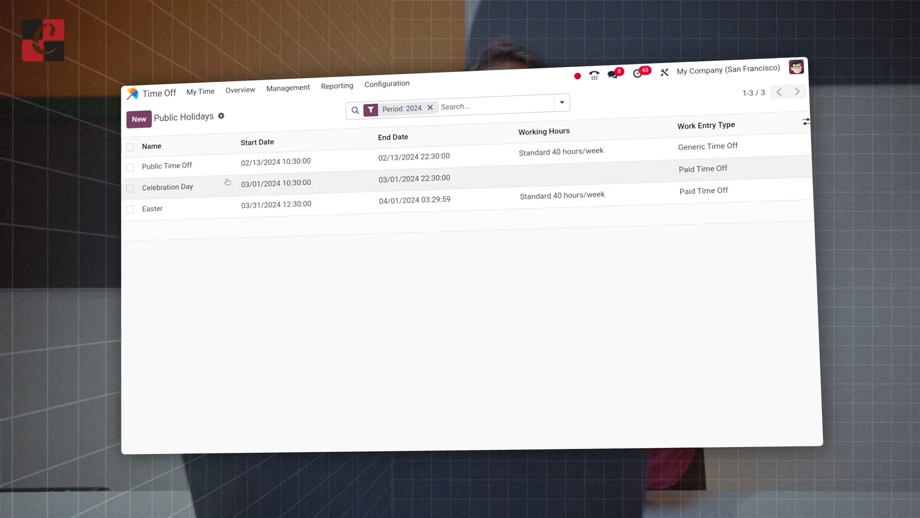